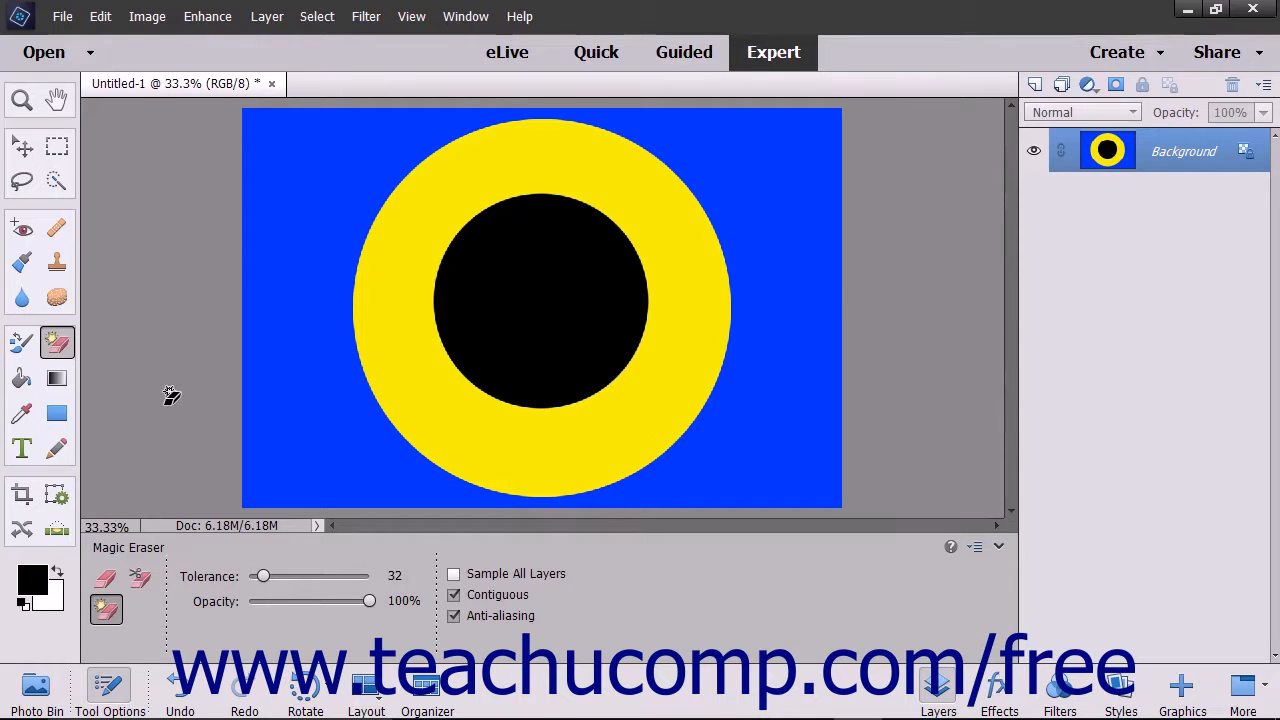
mouse_move(167, 393)
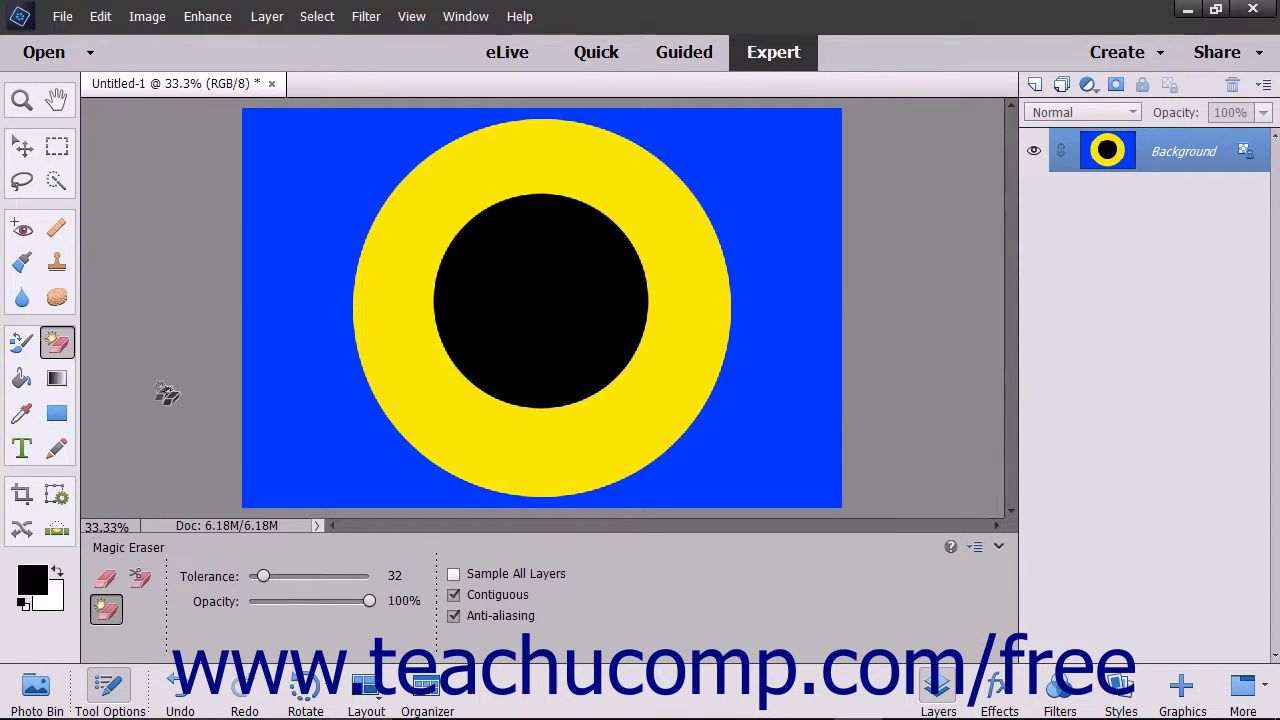
mouse_move(57, 343)
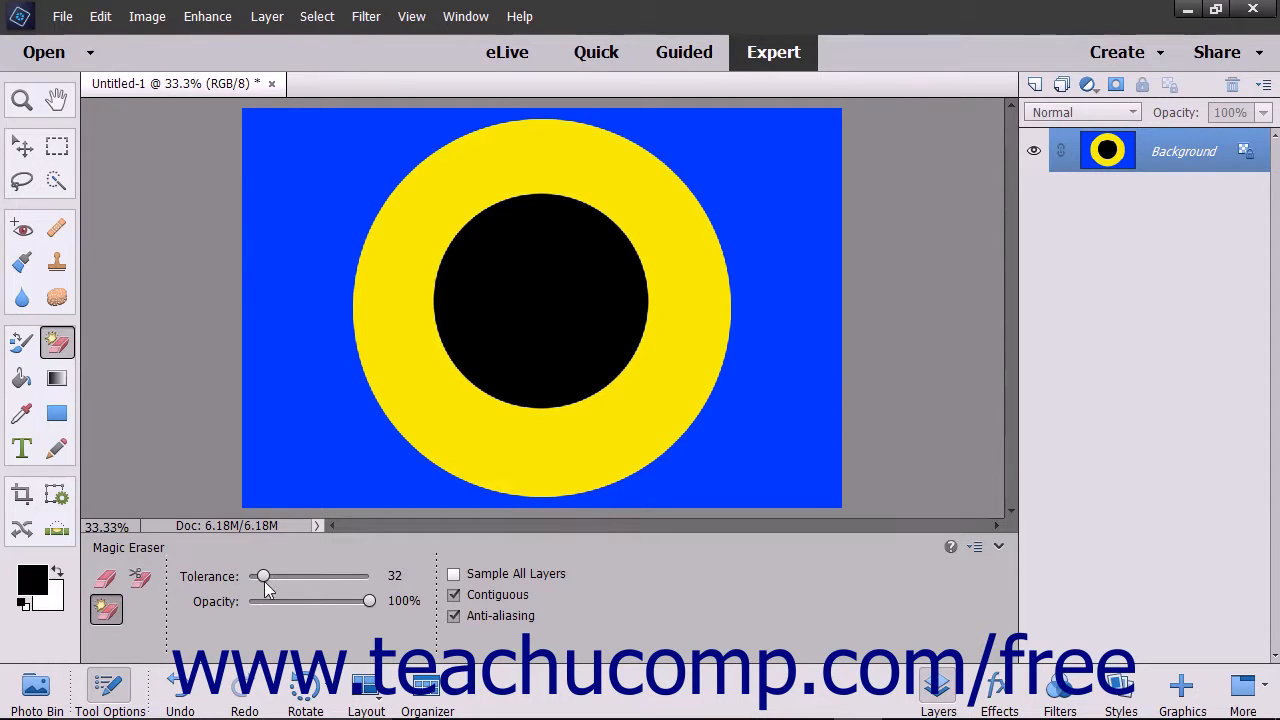
- Raise the Magic Eraser tolerance from 32 to 34, keeping opacity at 100%
left_click_drag(263, 576, 265, 576)
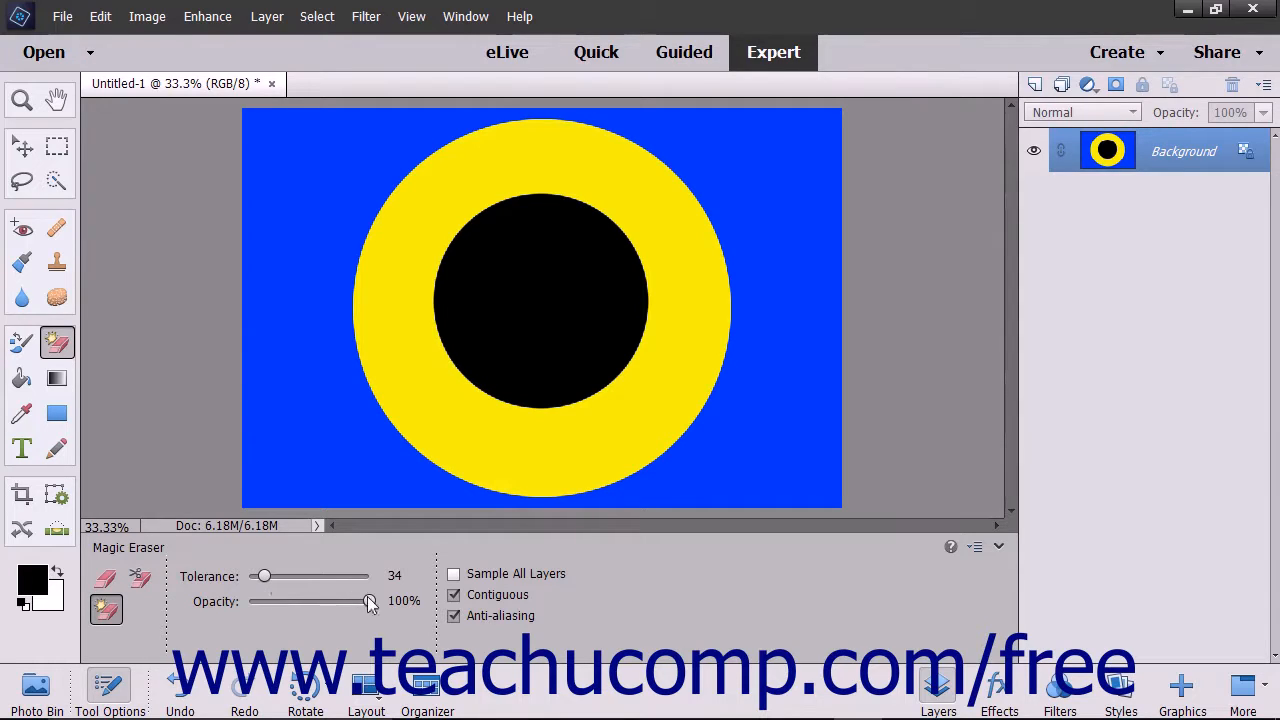
mouse_move(371, 601)
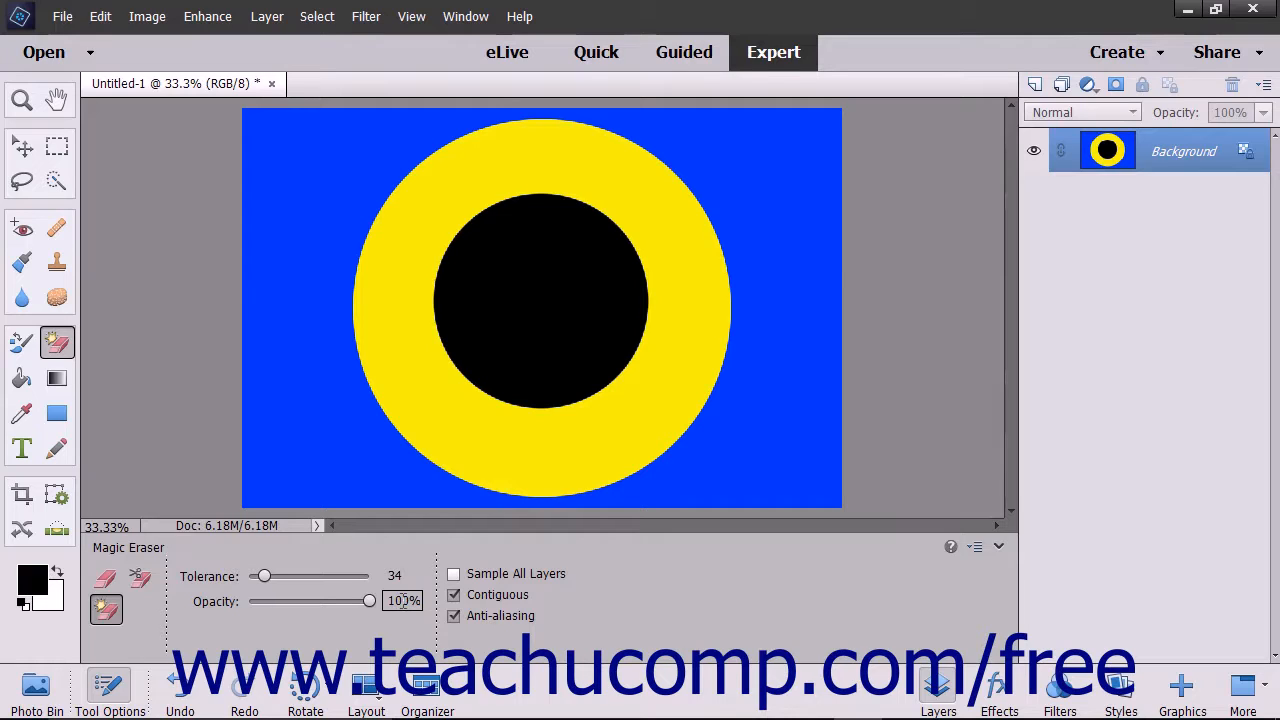
mouse_move(467, 625)
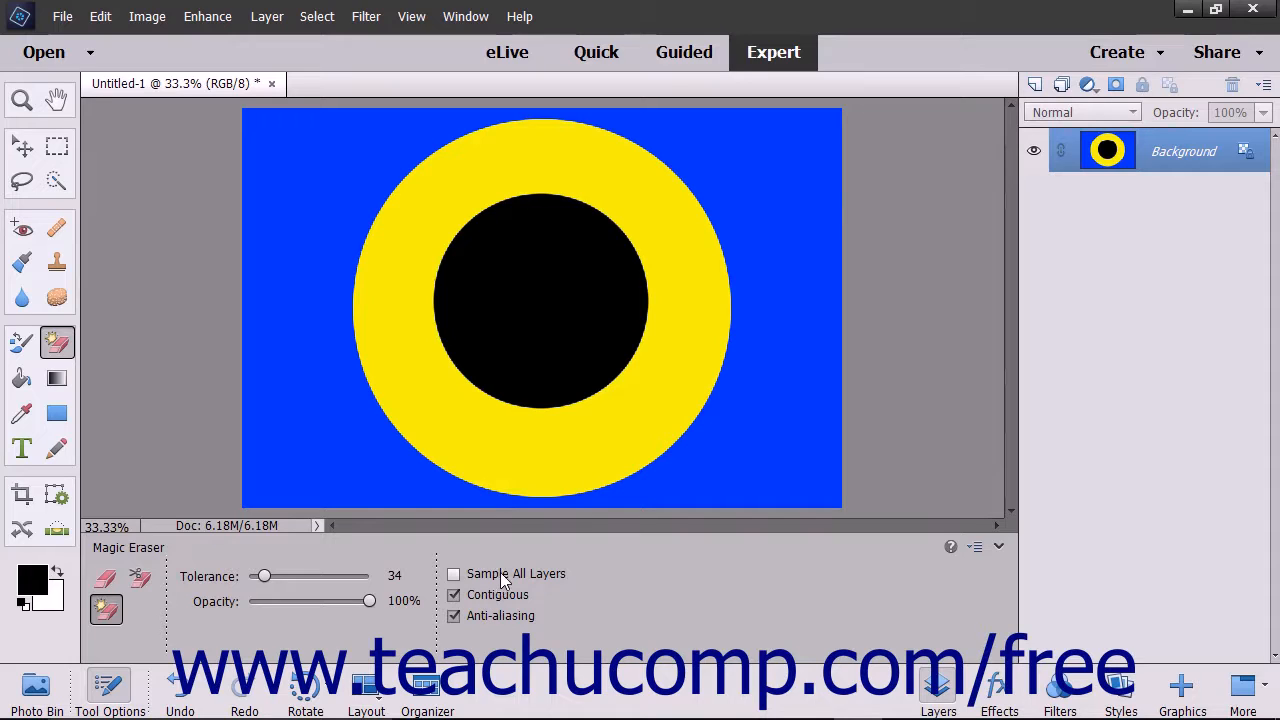
mouse_move(497, 594)
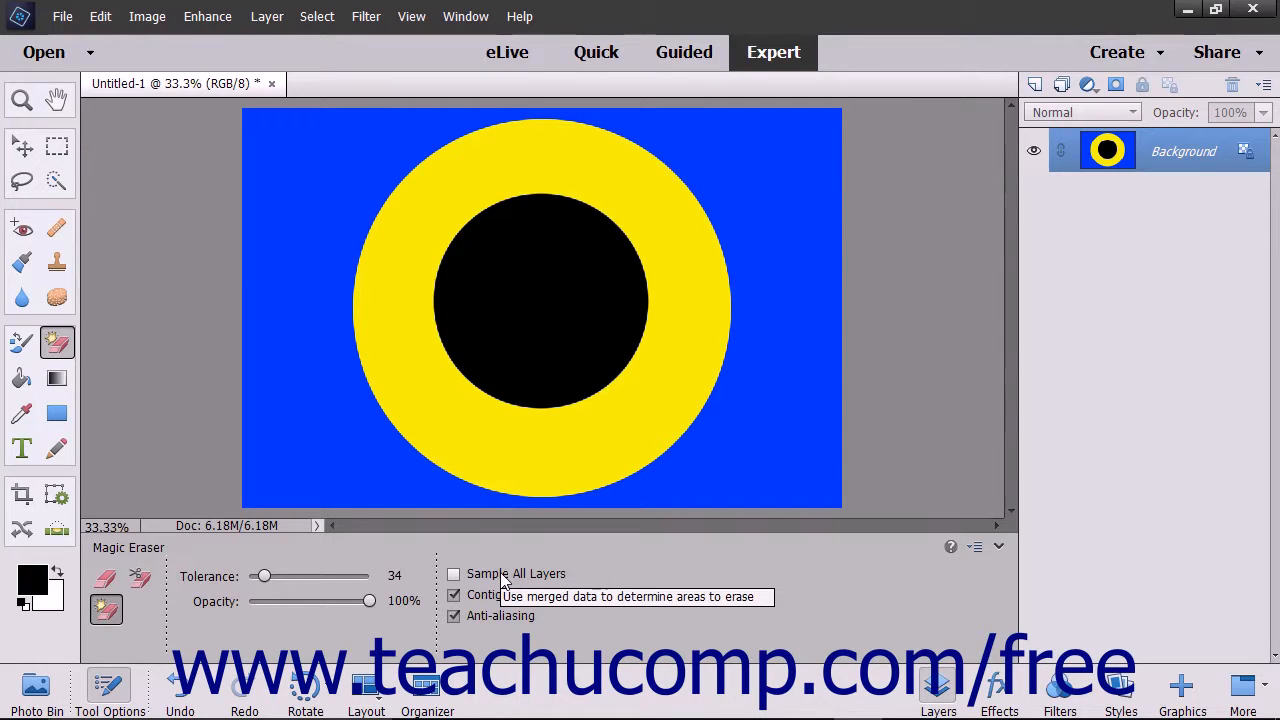
mouse_move(350, 445)
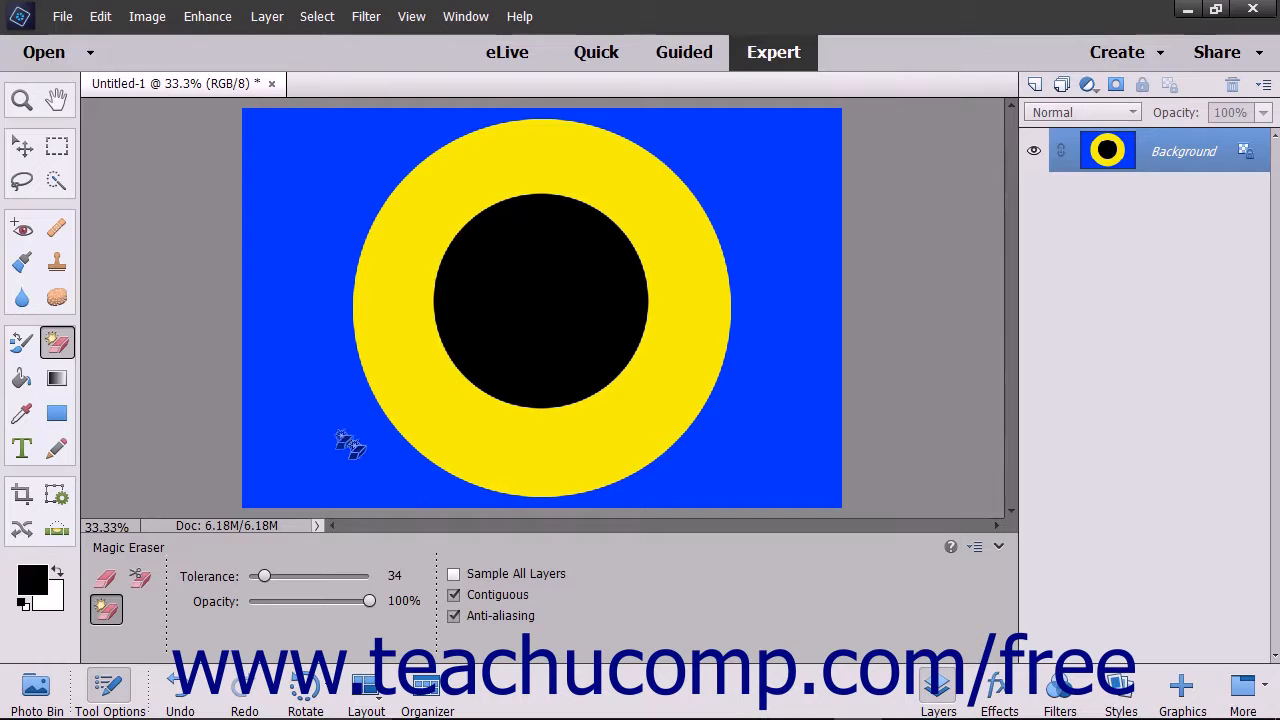
mouse_move(277, 289)
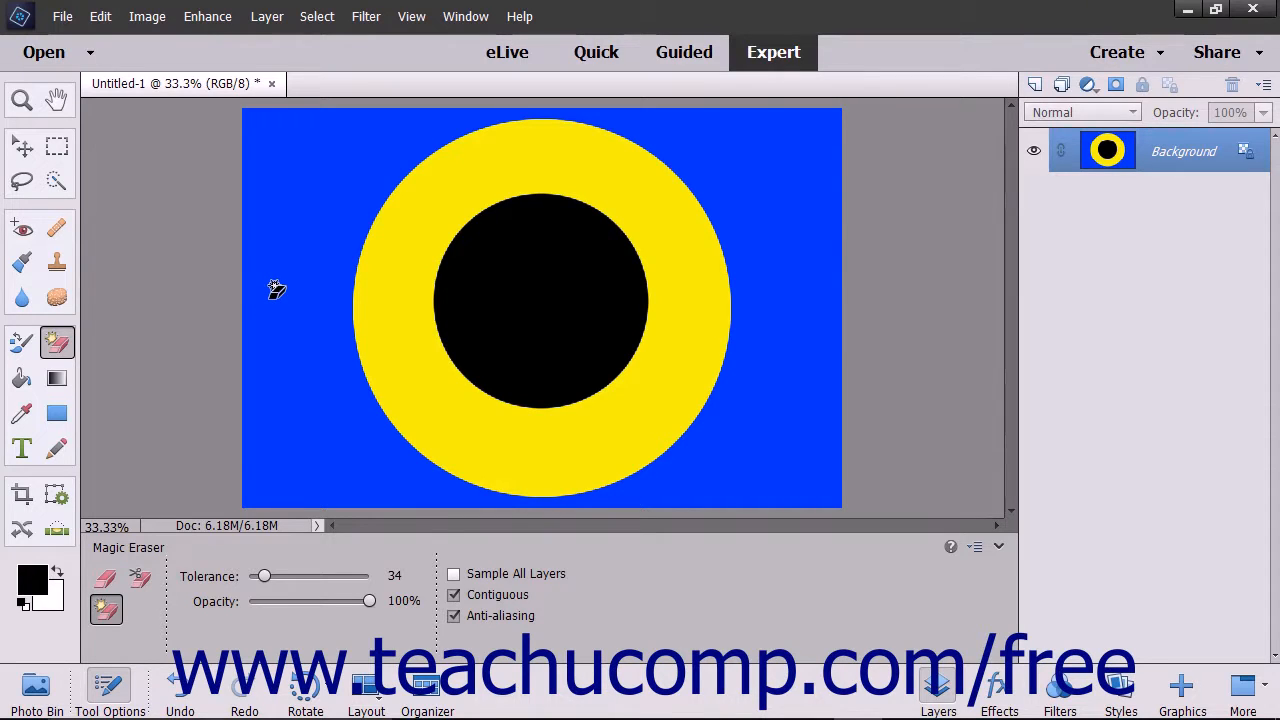